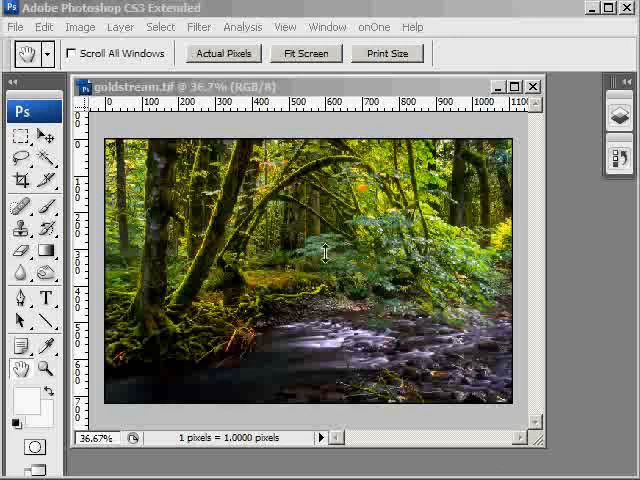
{"action": "mouse_move", "coordinate": [335, 115]}
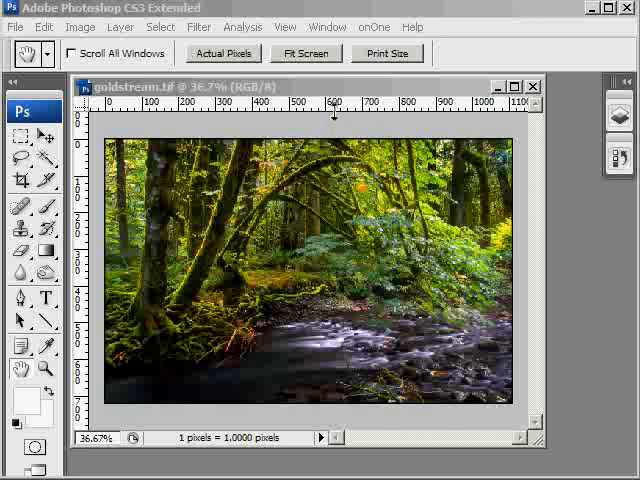
{"action": "mouse_move", "coordinate": [340, 38]}
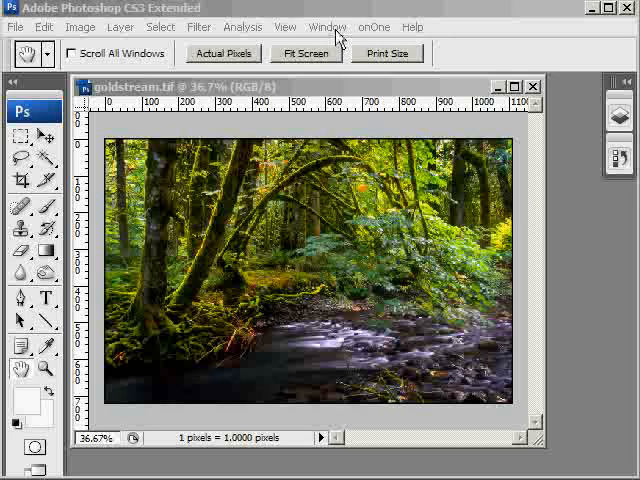
Step: Show the Layers panel from the Window menu
{"action": "left_click", "coordinate": [327, 27]}
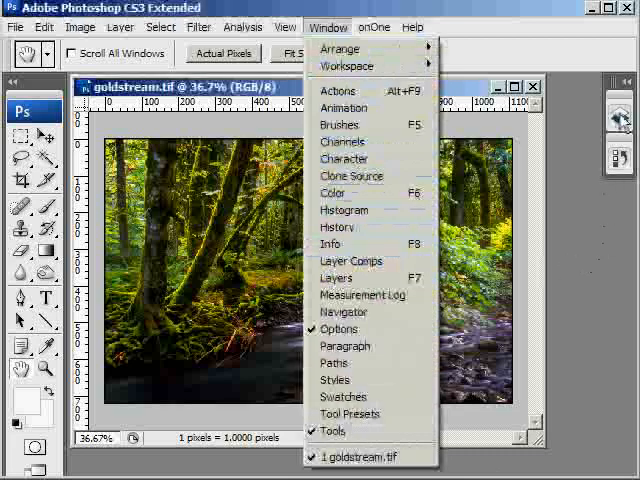
{"action": "left_click", "coordinate": [338, 277]}
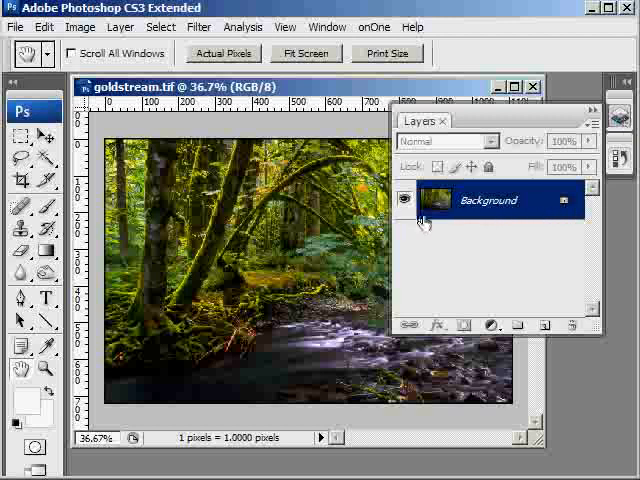
{"action": "mouse_move", "coordinate": [518, 210]}
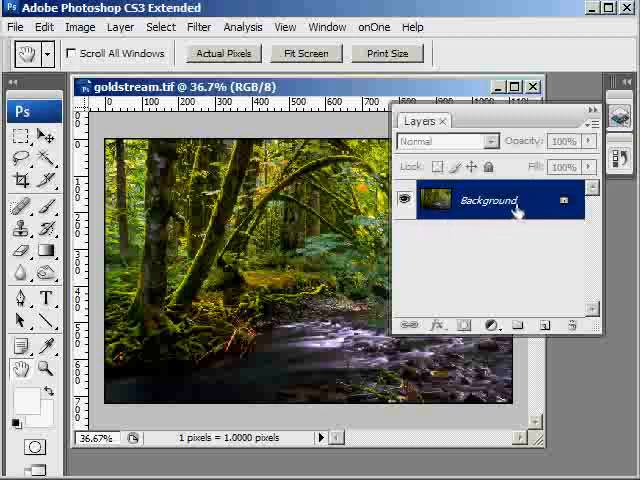
Step: Duplicate the Background layer, hide Background copy, and reselect the original Background
{"action": "right_click", "coordinate": [490, 200]}
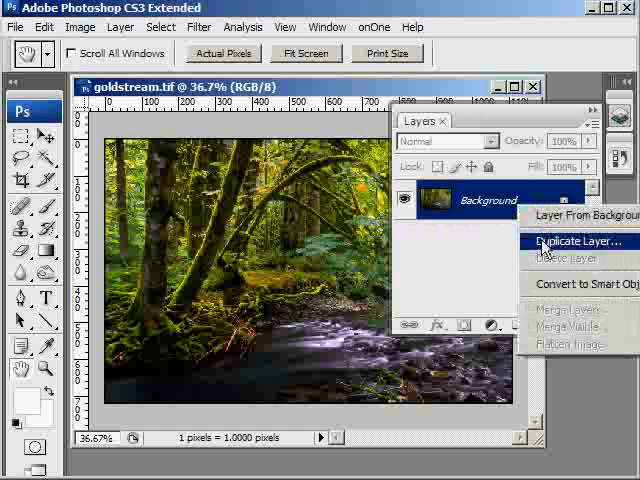
{"action": "left_click", "coordinate": [575, 240]}
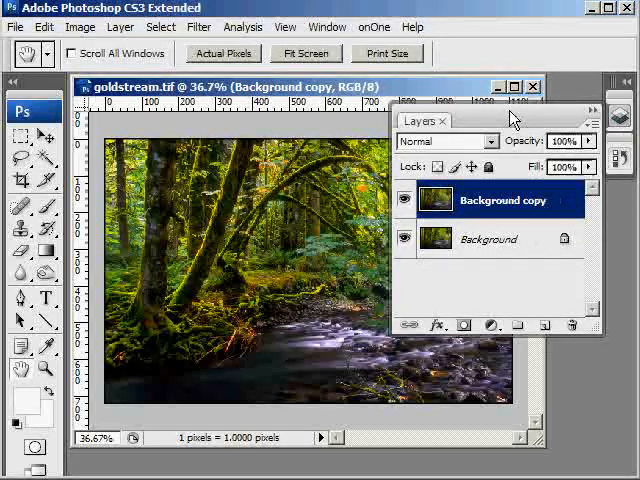
{"action": "left_click", "coordinate": [405, 199]}
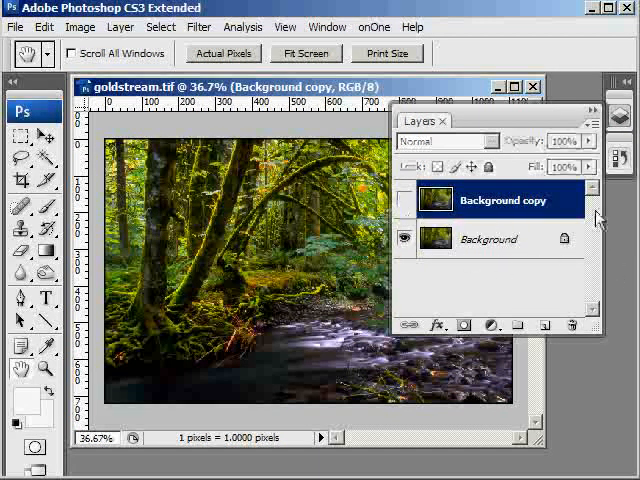
{"action": "mouse_move", "coordinate": [580, 260]}
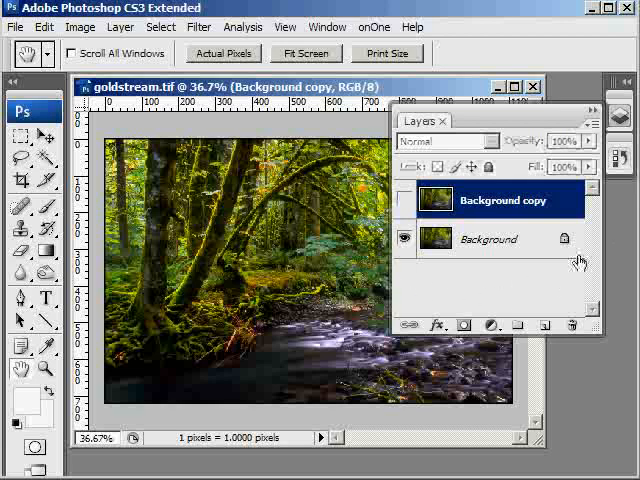
{"action": "left_click", "coordinate": [488, 238]}
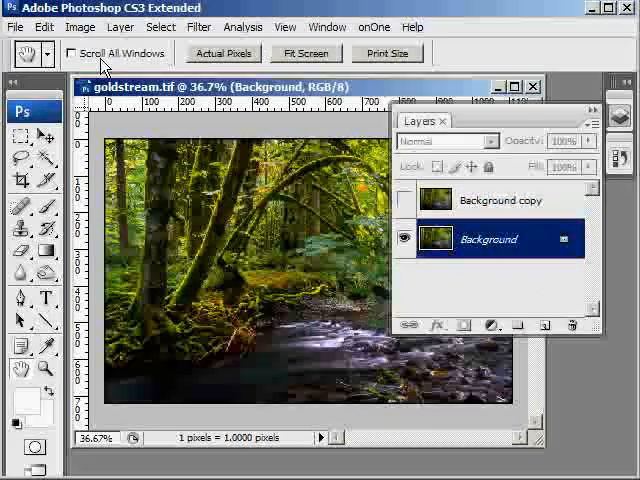
Step: Apply Brightness/Contrast to the Background layer with brightness raised far right
{"action": "left_click", "coordinate": [80, 27]}
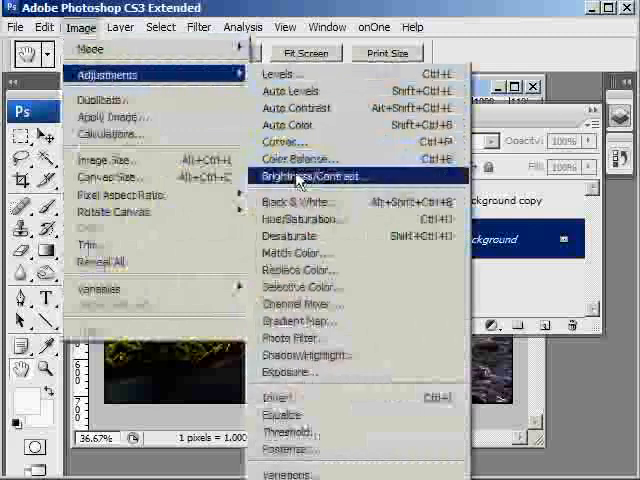
{"action": "left_click", "coordinate": [320, 176]}
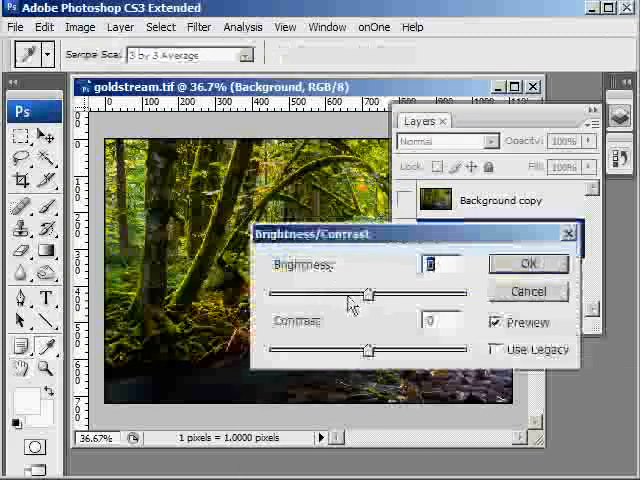
{"action": "left_click_drag", "start_coordinate": [368, 294], "coordinate": [465, 294]}
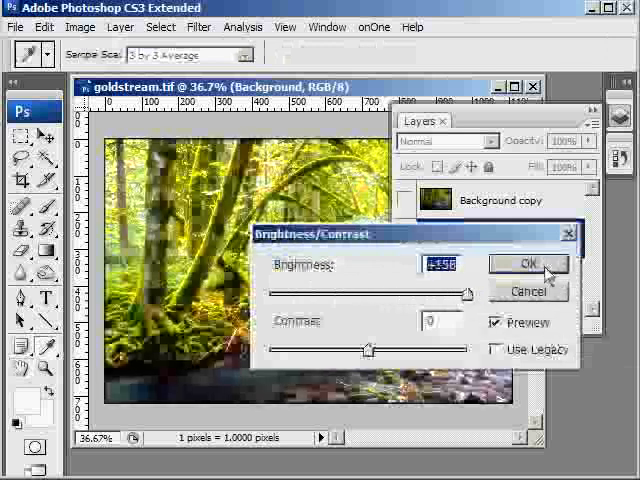
{"action": "left_click", "coordinate": [529, 263]}
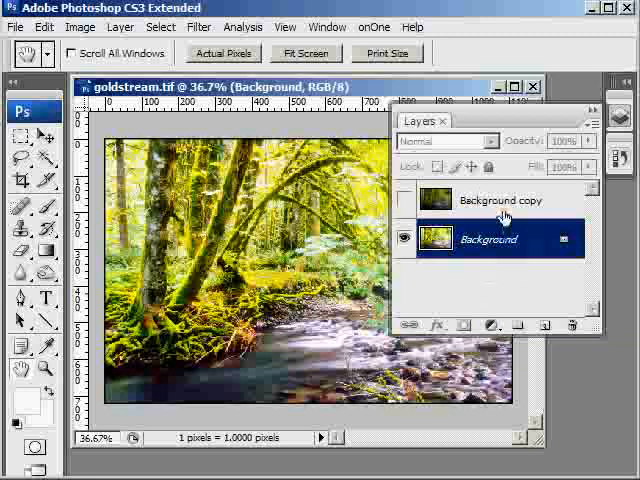
Step: Select the Background copy layer for editing
{"action": "left_click", "coordinate": [500, 199]}
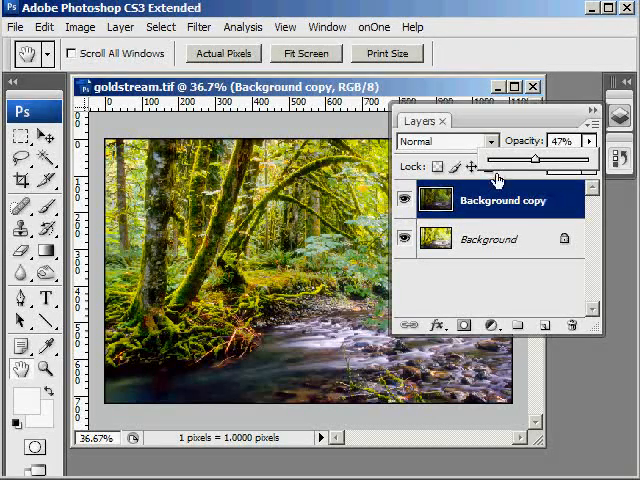
{"action": "mouse_move", "coordinate": [199, 27]}
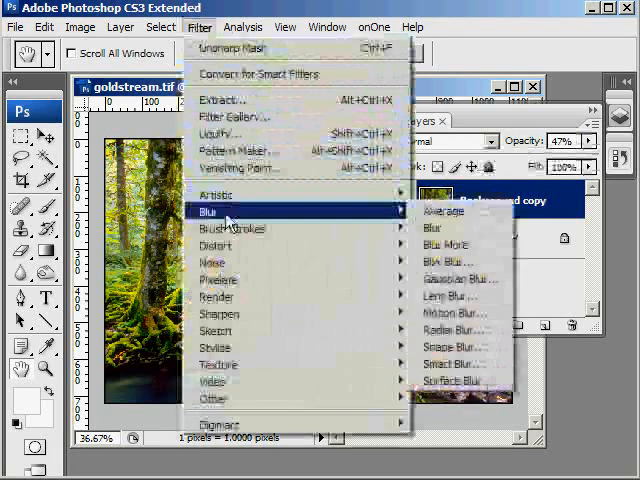
{"action": "mouse_move", "coordinate": [460, 278]}
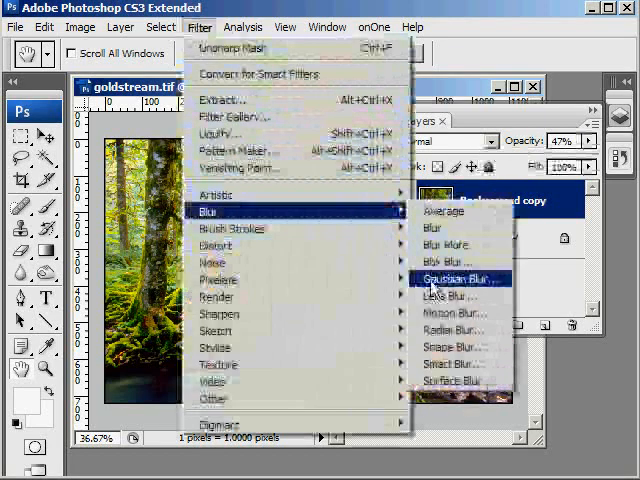
Step: Blur the Background copy layer with a 5.0-pixel Gaussian Blur
{"action": "left_click", "coordinate": [457, 278]}
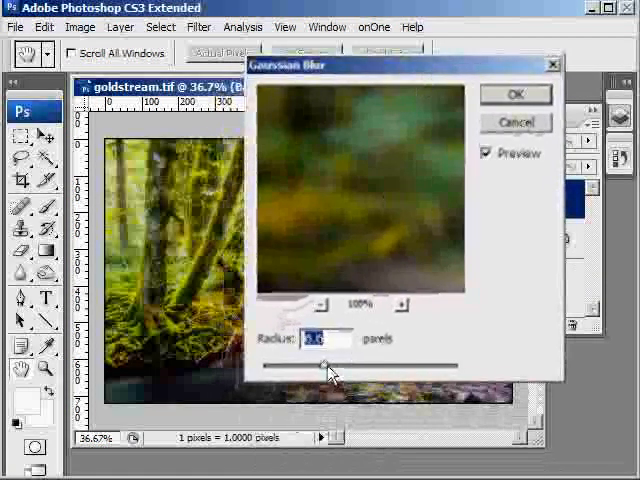
{"action": "left_click_drag", "start_coordinate": [325, 365], "coordinate": [362, 365]}
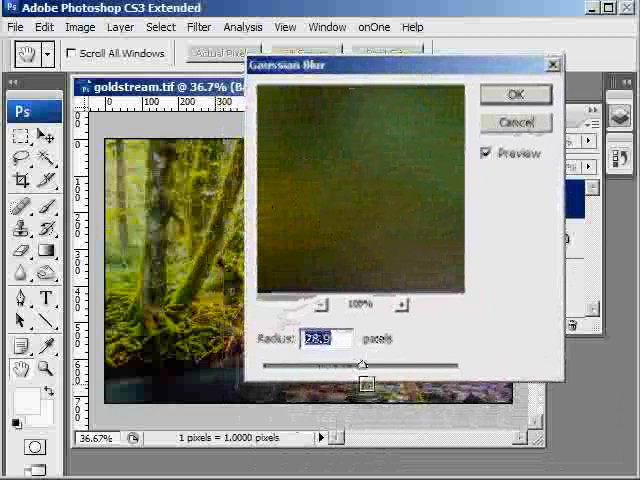
{"action": "left_click_drag", "start_coordinate": [360, 375], "coordinate": [320, 375]}
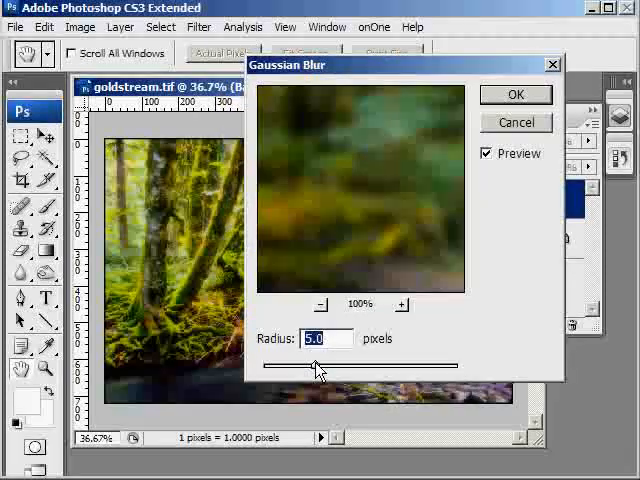
{"action": "mouse_move", "coordinate": [375, 184]}
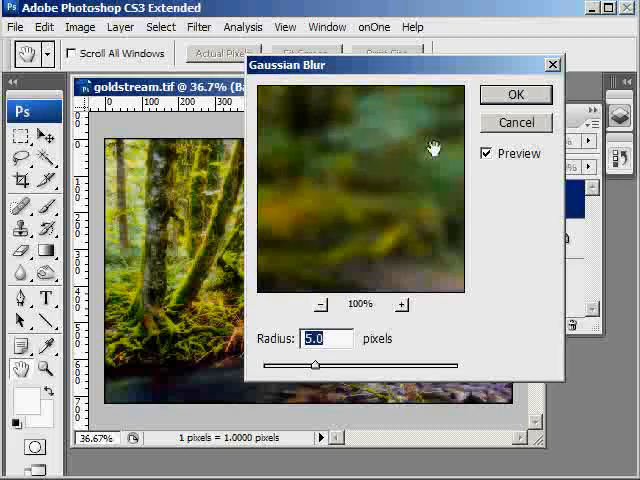
{"action": "mouse_move", "coordinate": [366, 244]}
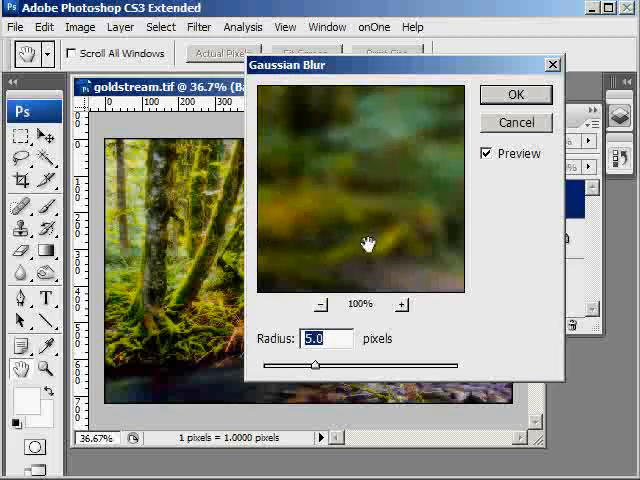
{"action": "left_click", "coordinate": [516, 94]}
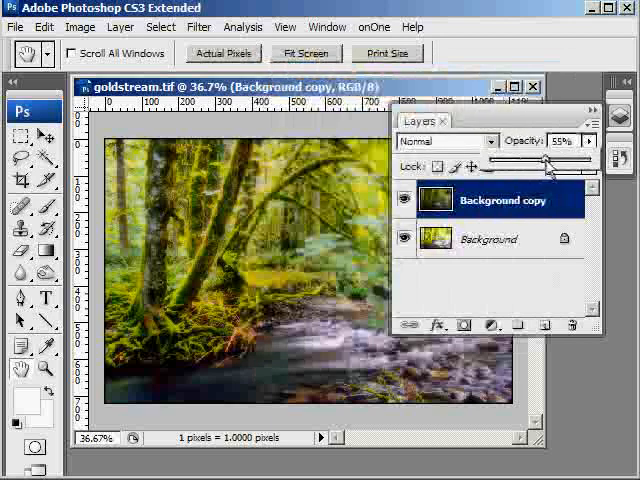
Step: Set the blurred copy to 77% opacity in Multiply mode, then flatten the image
{"action": "left_click_drag", "start_coordinate": [545, 161], "coordinate": [575, 161]}
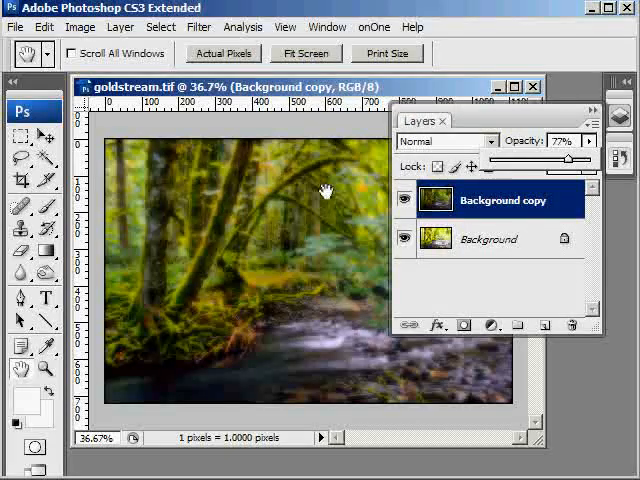
{"action": "mouse_move", "coordinate": [473, 260]}
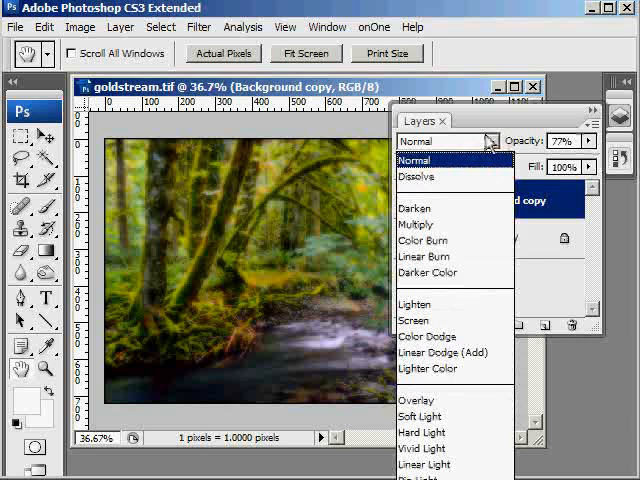
{"action": "left_click", "coordinate": [417, 223]}
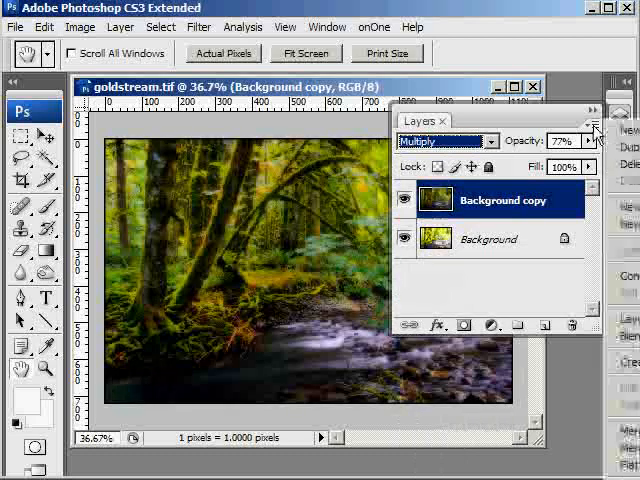
{"action": "left_click", "coordinate": [571, 325]}
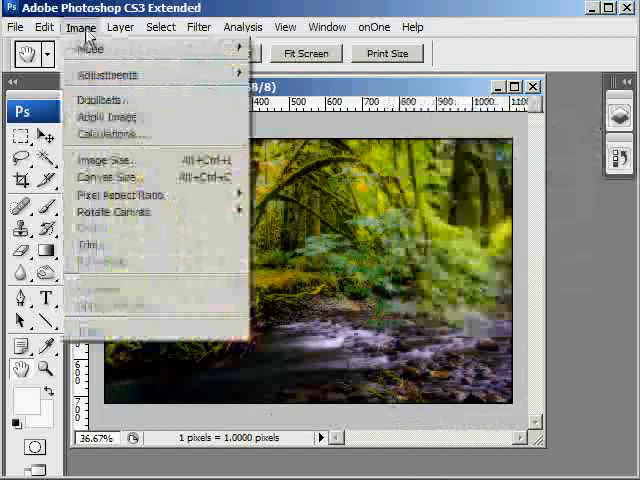
{"action": "mouse_move", "coordinate": [107, 74]}
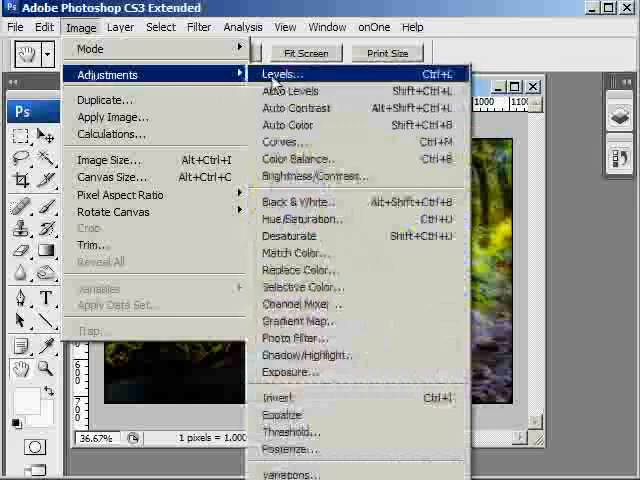
Step: Brighten the flattened photo with a Levels adjustment
{"action": "left_click", "coordinate": [281, 73]}
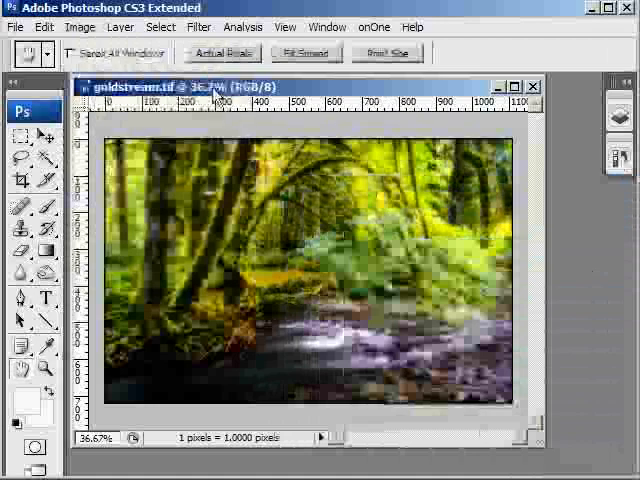
{"action": "left_click", "coordinate": [80, 27]}
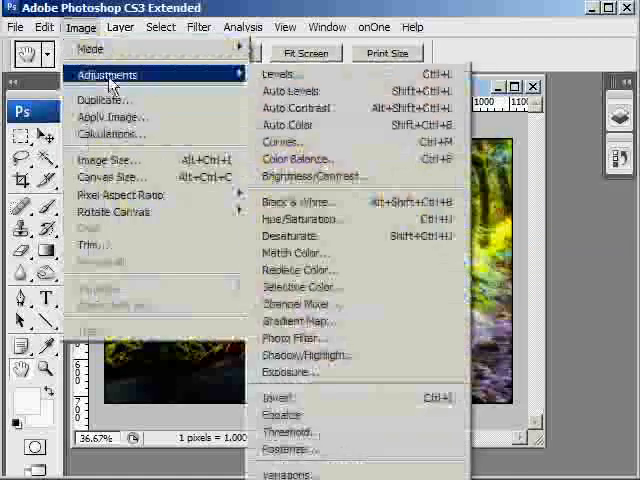
Step: Boost the photo's saturation by +15 with Hue/Saturation
{"action": "left_click", "coordinate": [302, 218]}
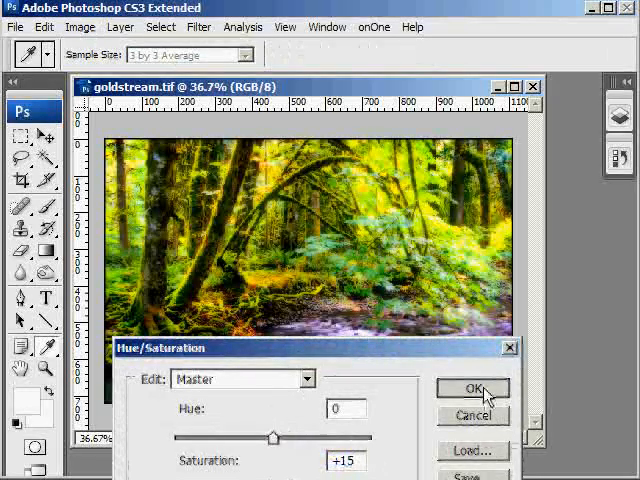
{"action": "left_click", "coordinate": [471, 388]}
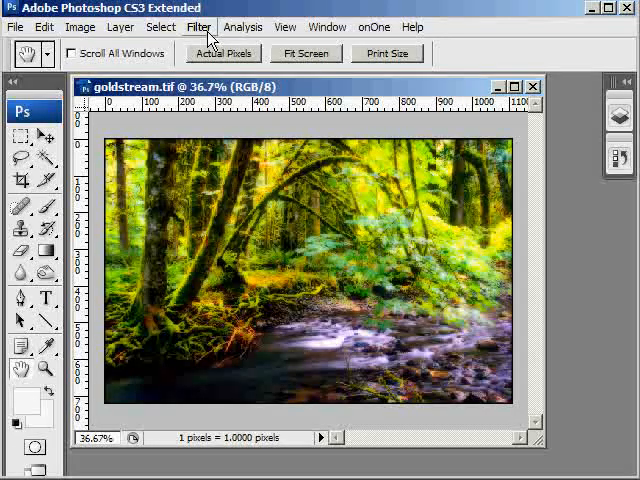
Step: Apply Unsharp Mask with 117% amount, 1.0 pixel radius and threshold 0
{"action": "left_click", "coordinate": [198, 27]}
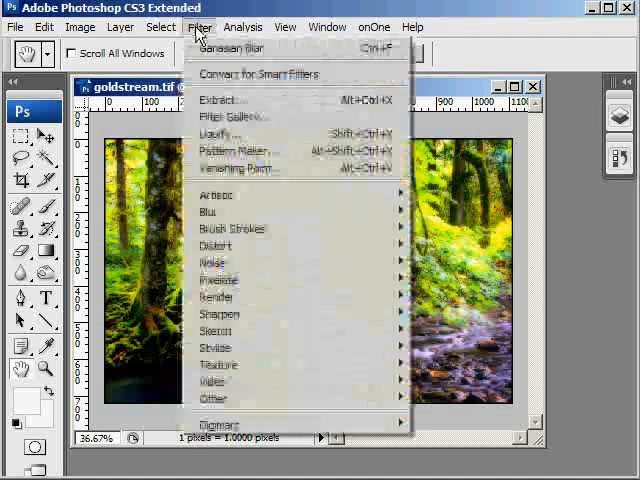
{"action": "mouse_move", "coordinate": [218, 313]}
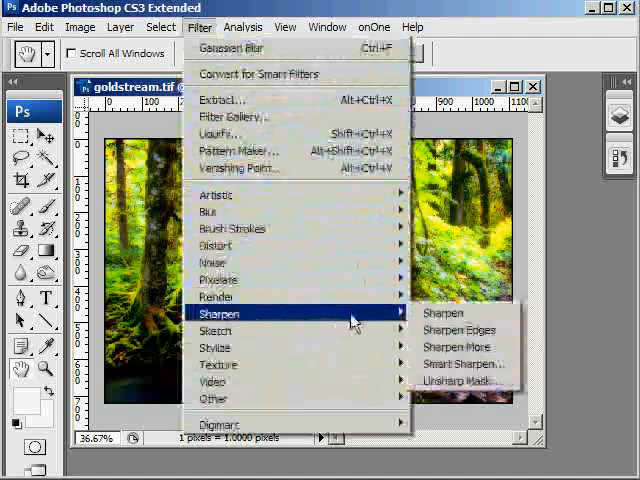
{"action": "mouse_move", "coordinate": [460, 381]}
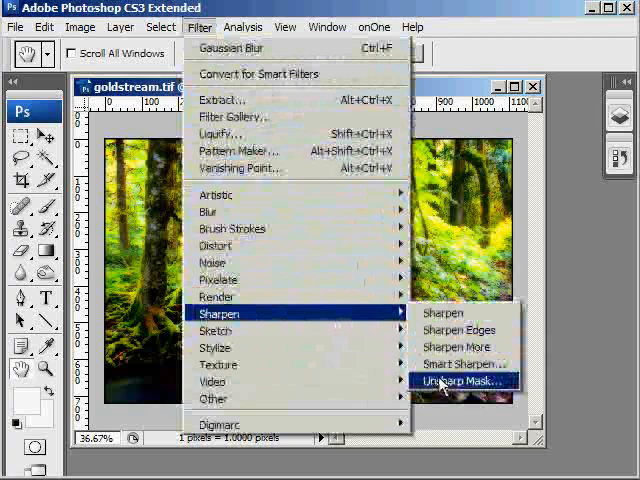
{"action": "left_click", "coordinate": [461, 381]}
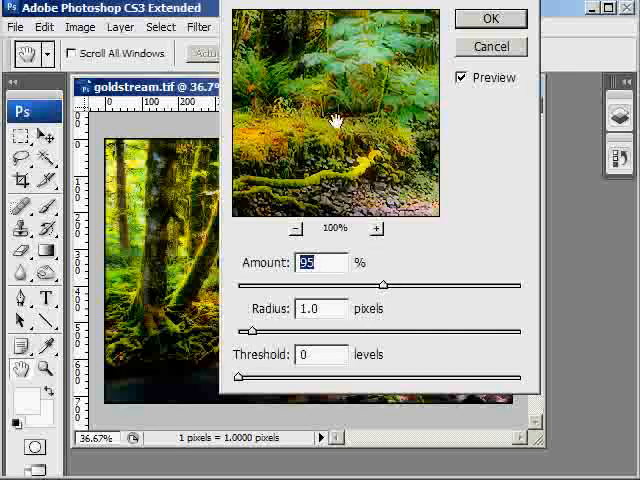
{"action": "mouse_move", "coordinate": [328, 122]}
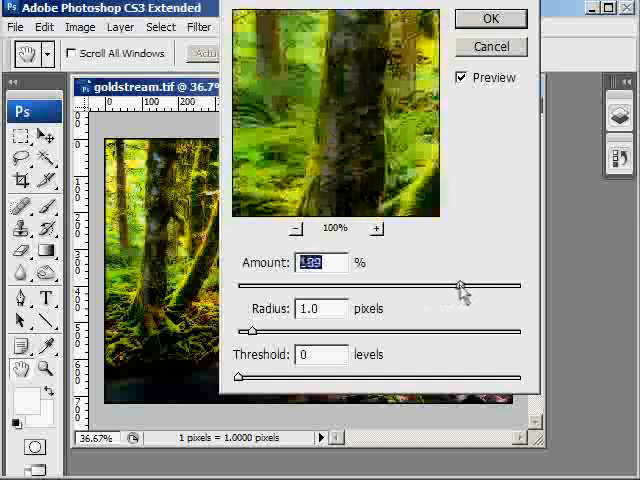
{"action": "left_click_drag", "start_coordinate": [463, 287], "coordinate": [405, 287]}
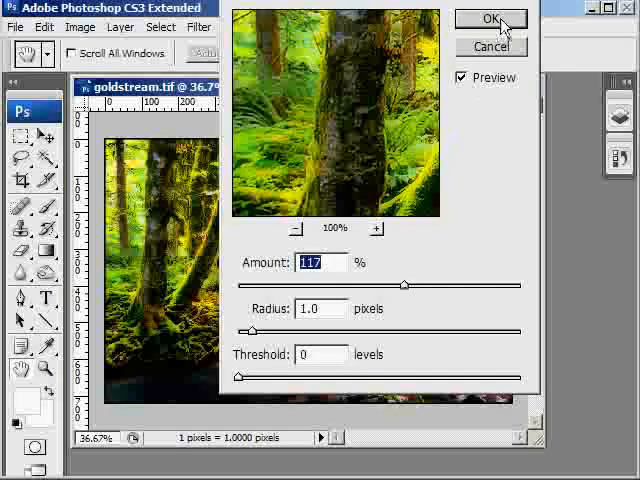
{"action": "left_click", "coordinate": [490, 18]}
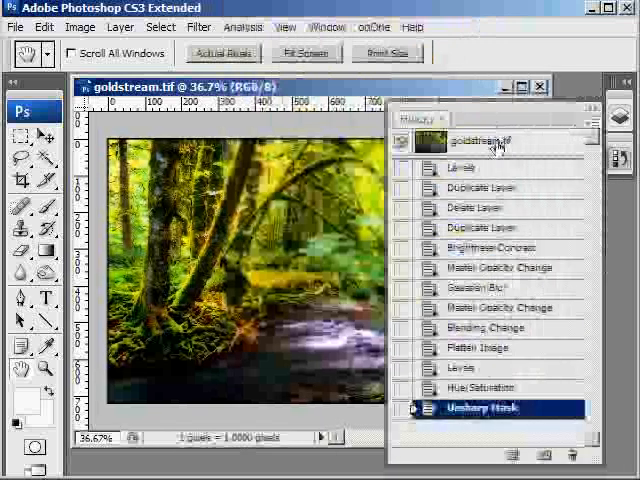
Step: View the original goldstream.tif snapshot in the History panel
{"action": "left_click", "coordinate": [490, 141]}
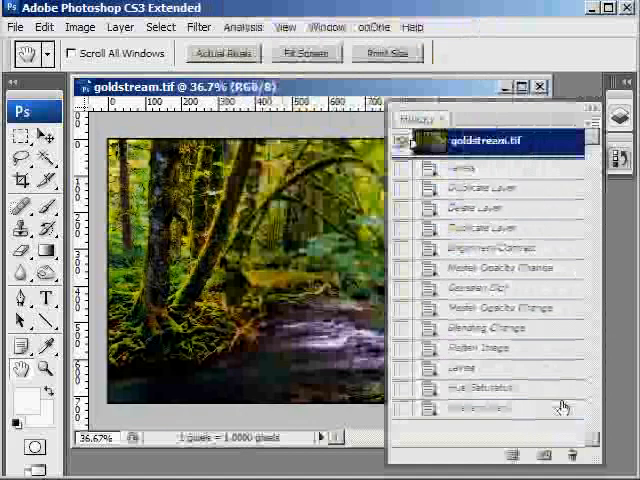